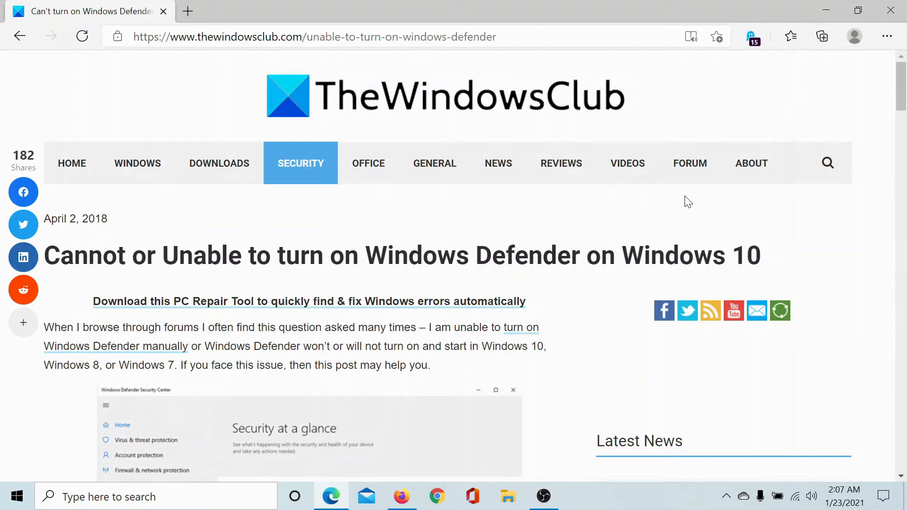
pyautogui.moveTo(403, 292)
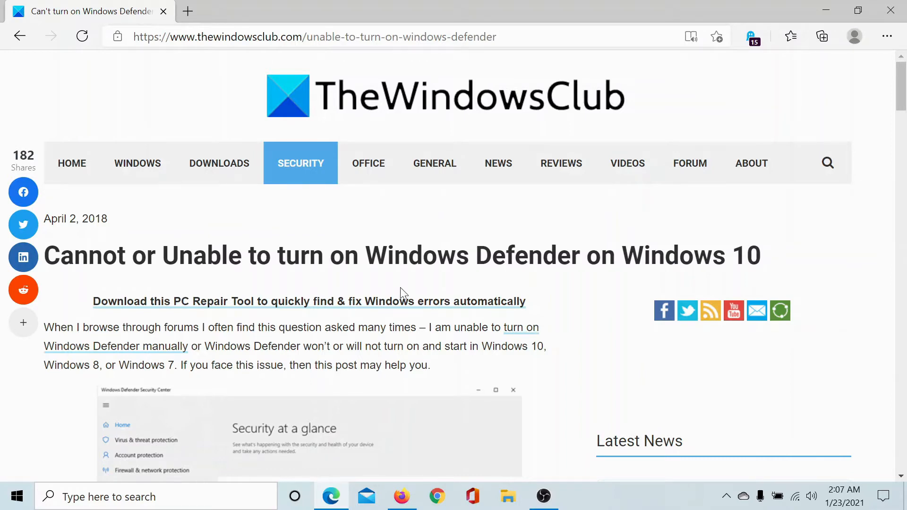
# Step: Bring the article's numbered list of nine Windows Defender fixes into view
pyautogui.scroll(-3)
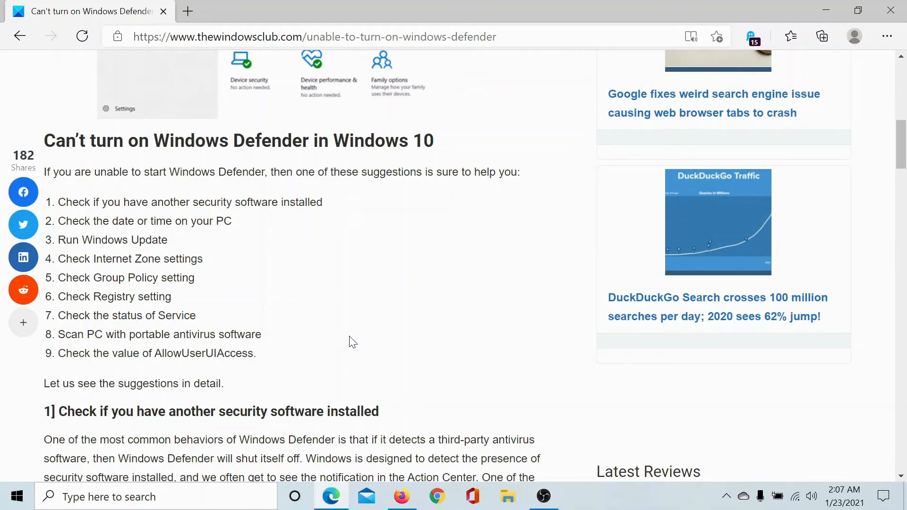
pyautogui.moveTo(58, 208)
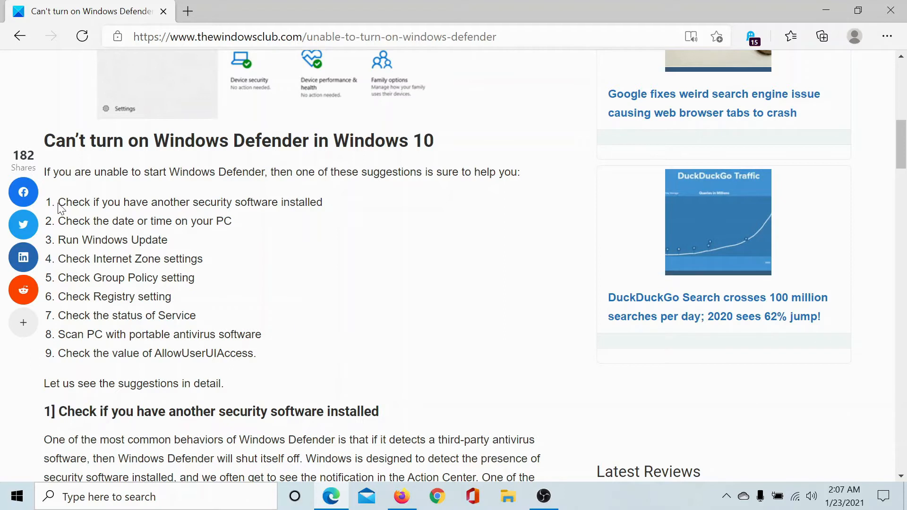
pyautogui.moveTo(62, 210)
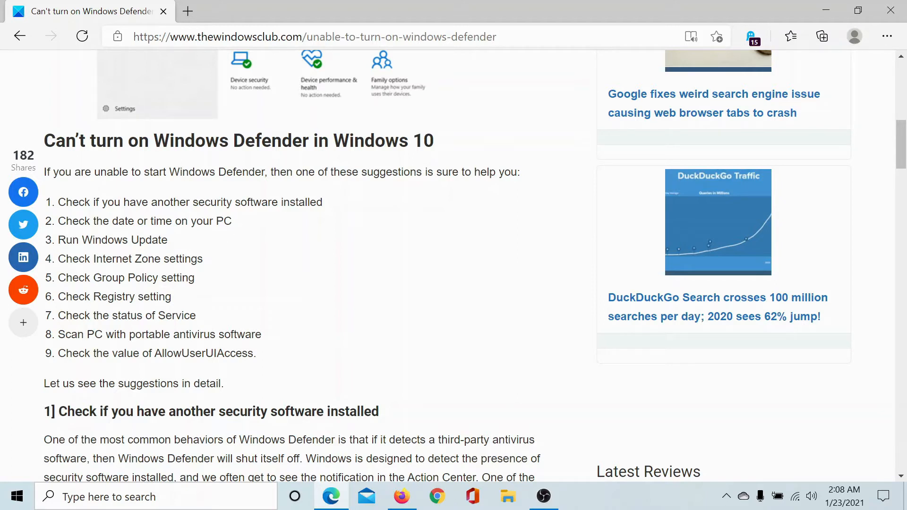
pyautogui.moveTo(519, 395)
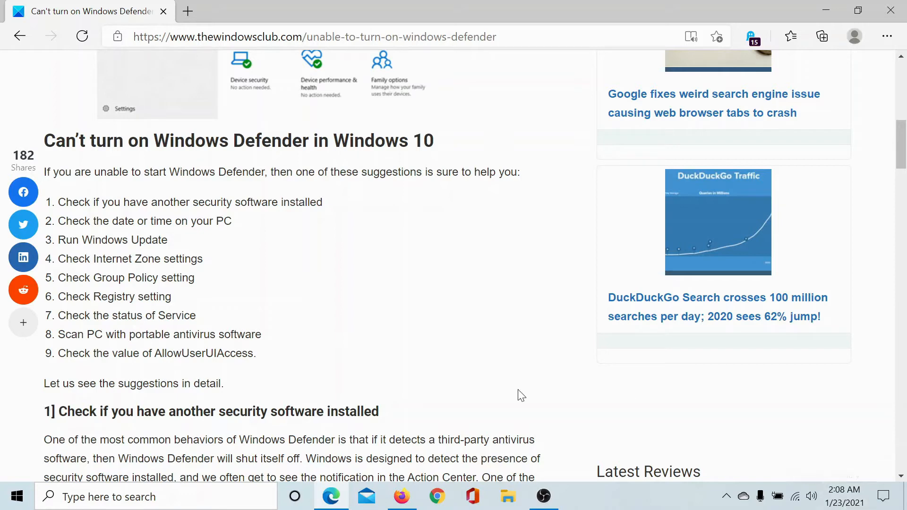
pyautogui.moveTo(16, 496)
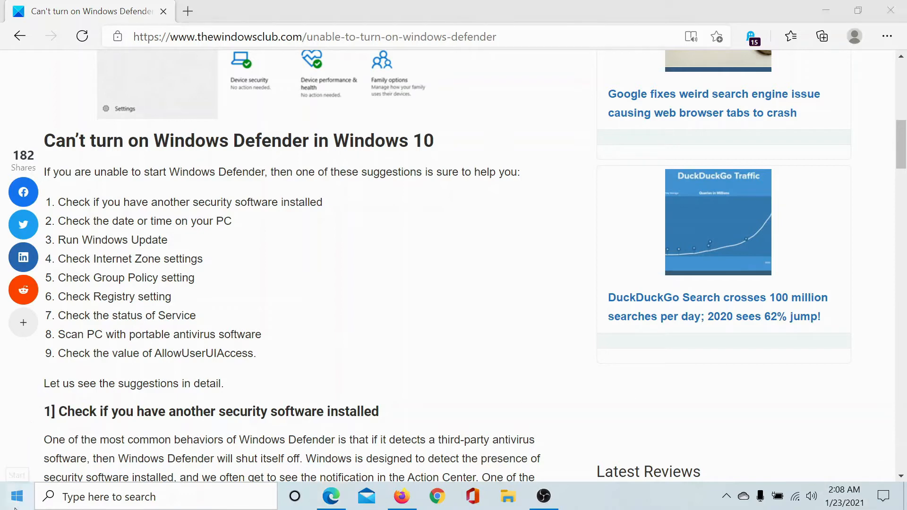
pyautogui.moveTo(151, 424)
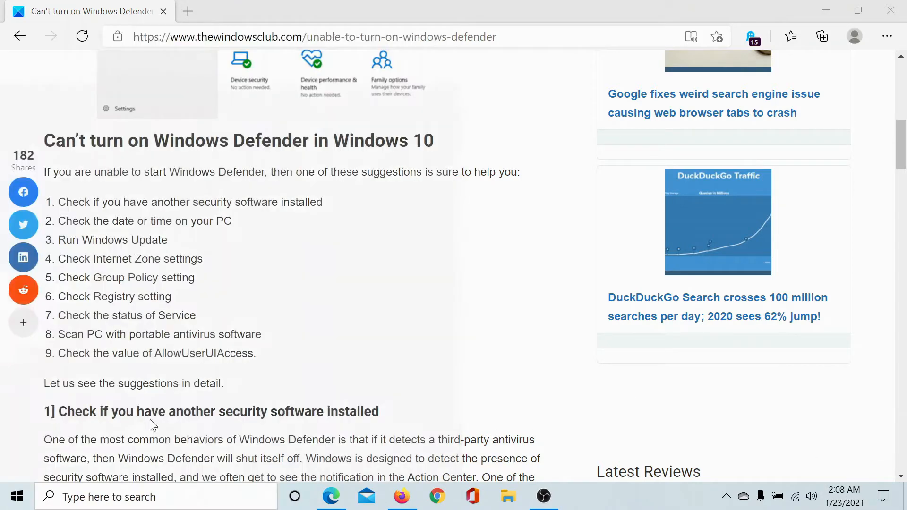
# Step: Sync the clock on the Date & time page via Sync now, then return to the article
pyautogui.click(577, 496)
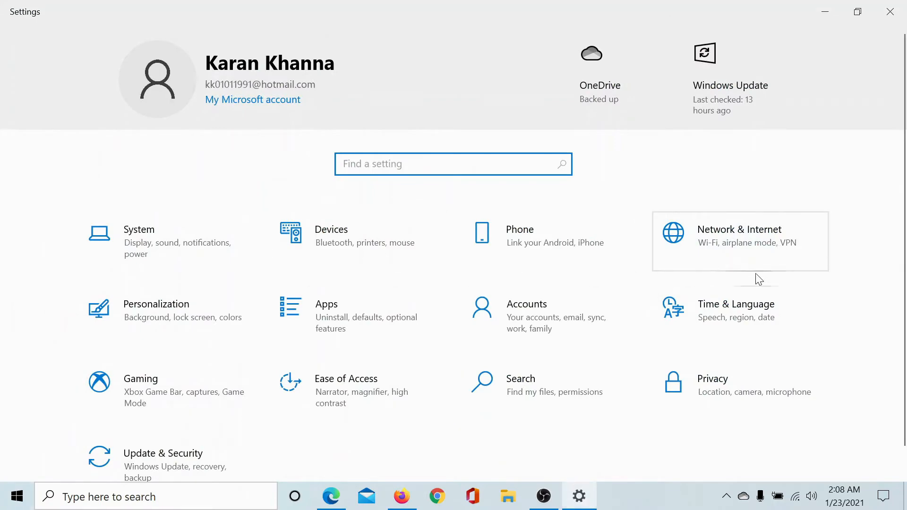
pyautogui.click(736, 303)
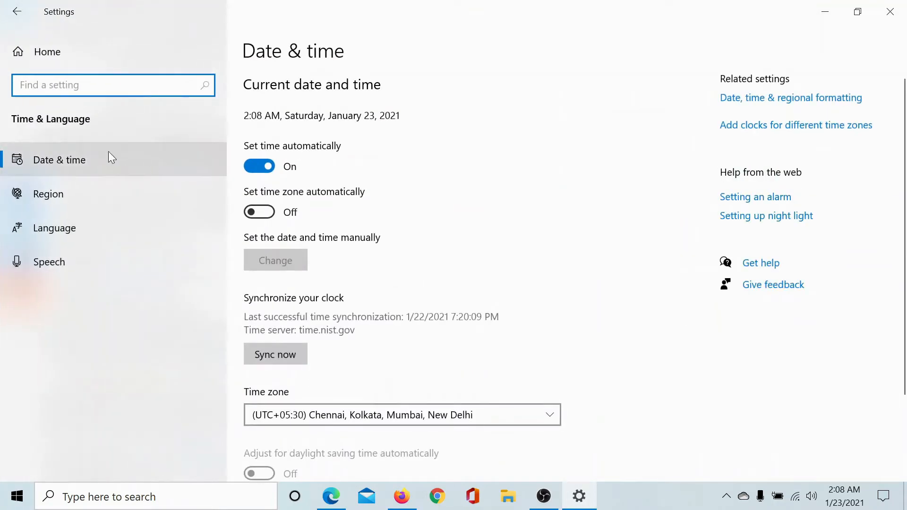
pyautogui.moveTo(340, 228)
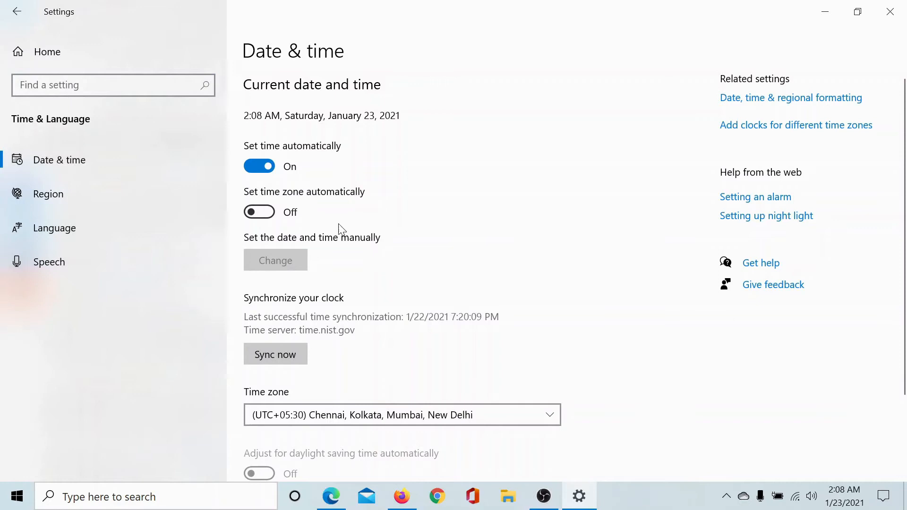
pyautogui.scroll(-3)
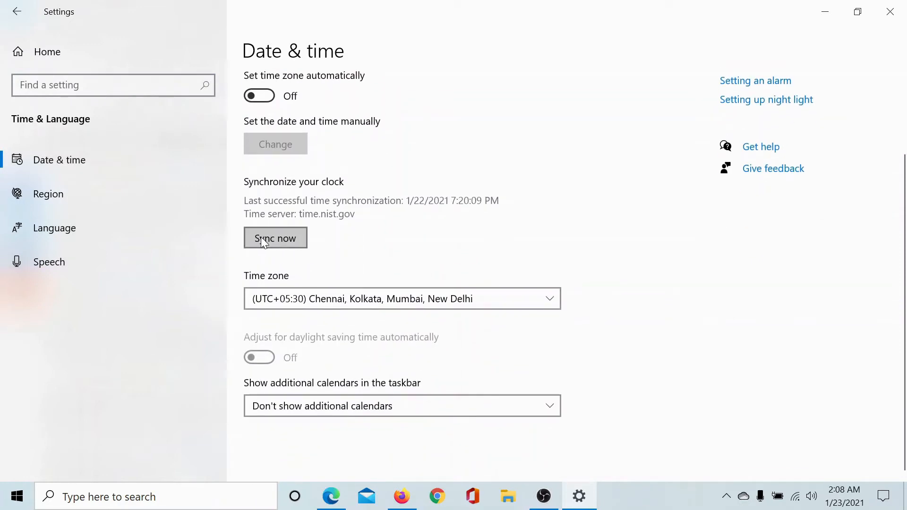
pyautogui.click(275, 238)
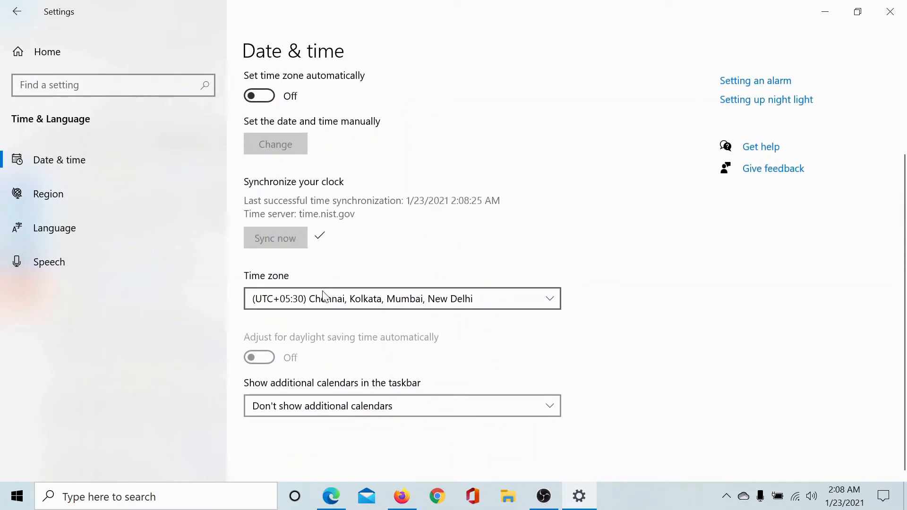
pyautogui.click(330, 496)
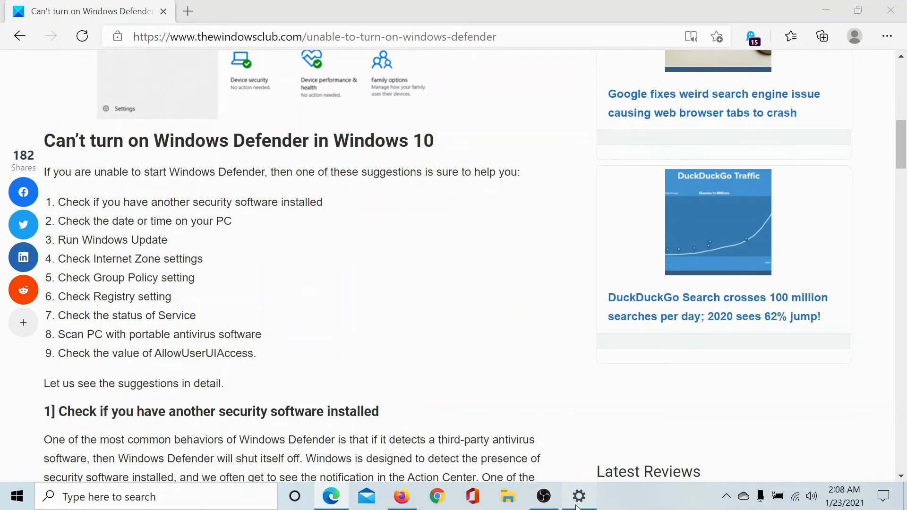
# Step: View the Windows Update page under Update & Security, then return to the article
pyautogui.click(578, 495)
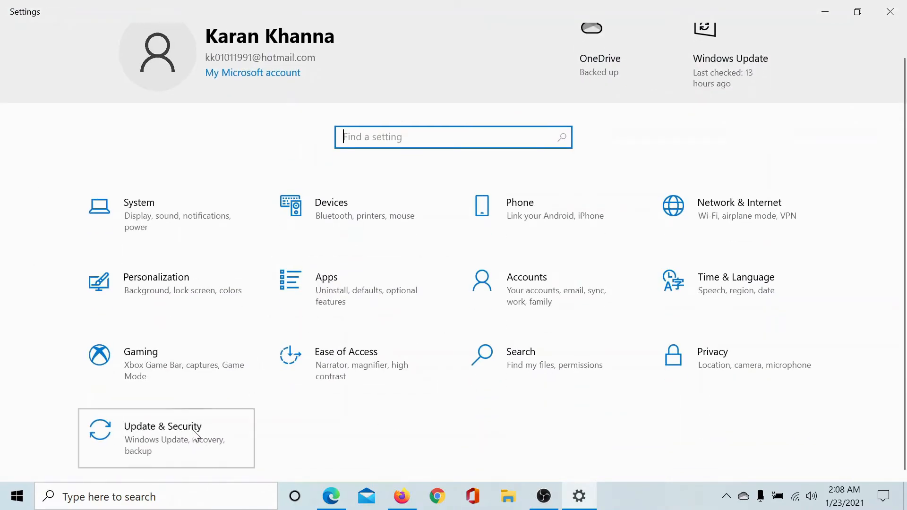
pyautogui.click(162, 426)
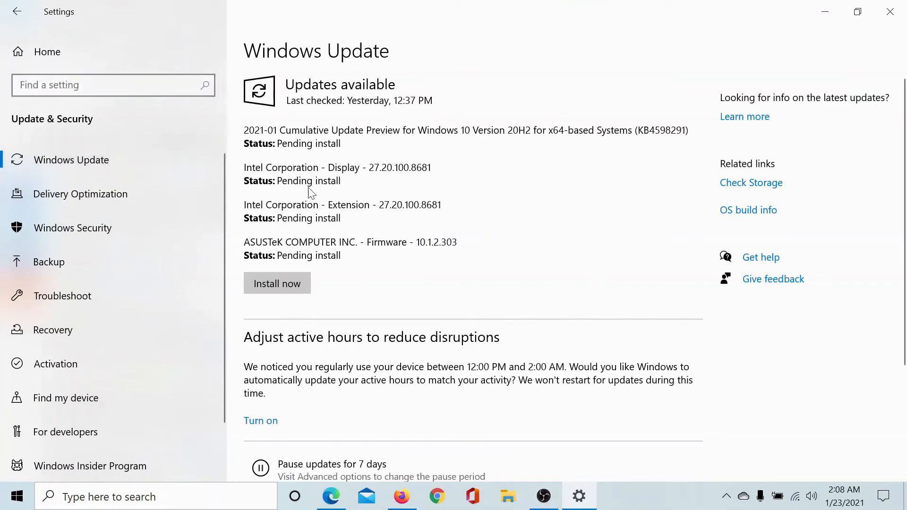
pyautogui.moveTo(296, 284)
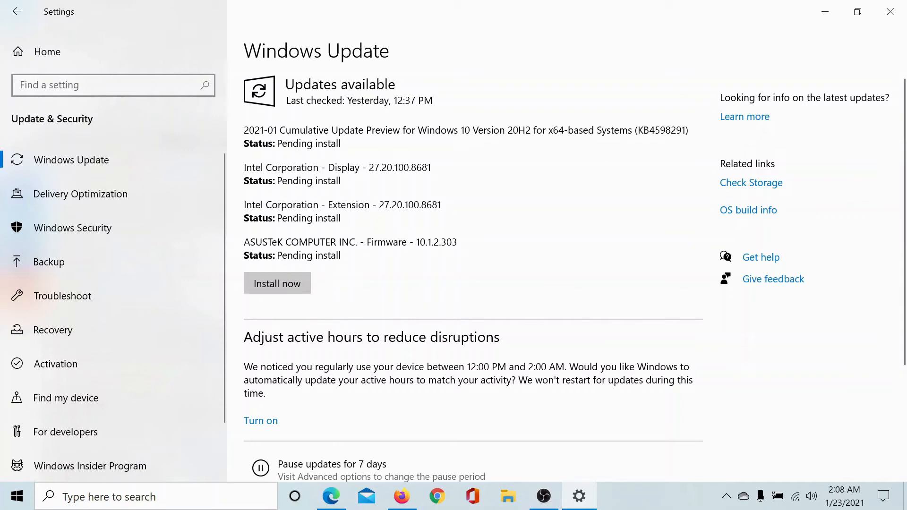
pyautogui.click(330, 496)
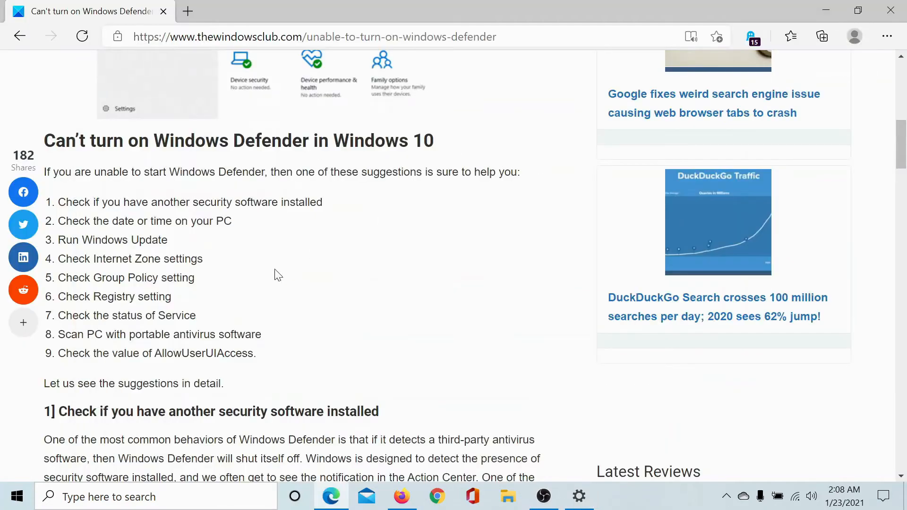
# Step: Reach step 9 of the article about AllowUserUIAccess, with regedit ready in the Run box
pyautogui.scroll(-3)
pyautogui.write('regedit')
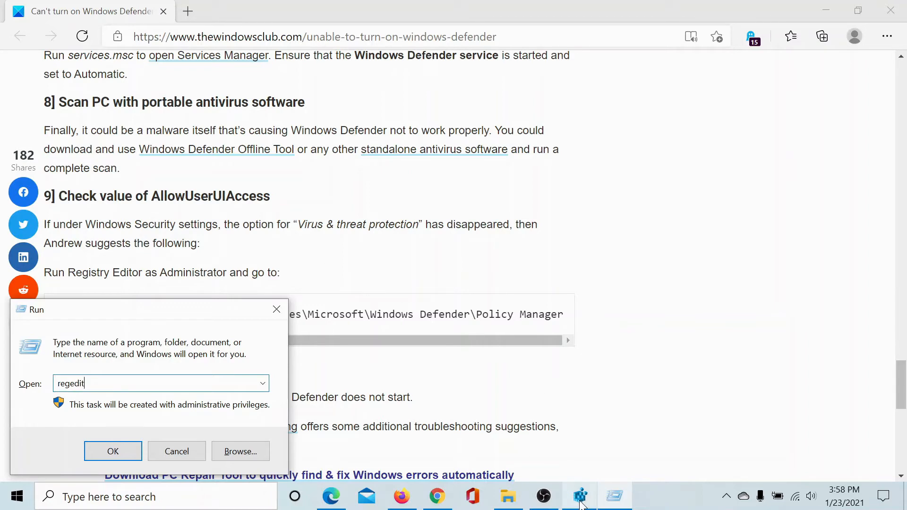
# Step: Launch Registry Editor at the Policies\Microsoft\Windows Defender\Policy Manager key
pyautogui.click(112, 452)
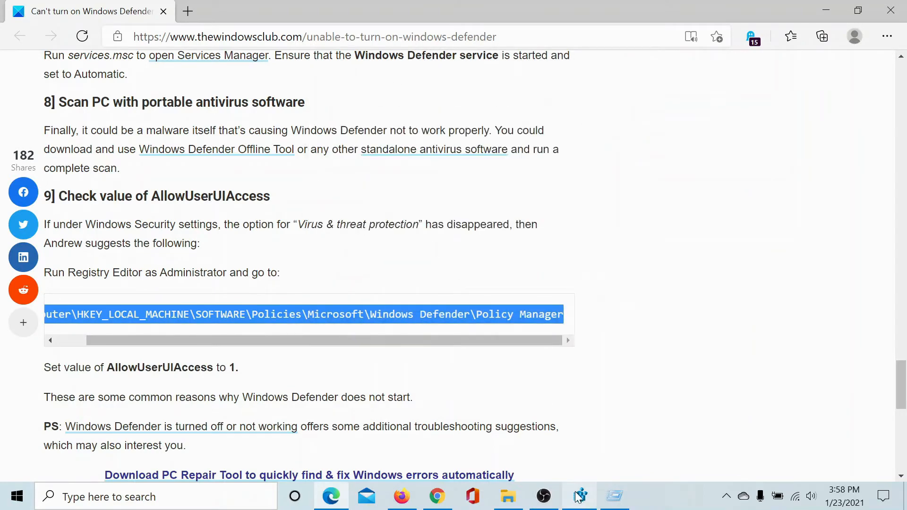
pyautogui.click(578, 496)
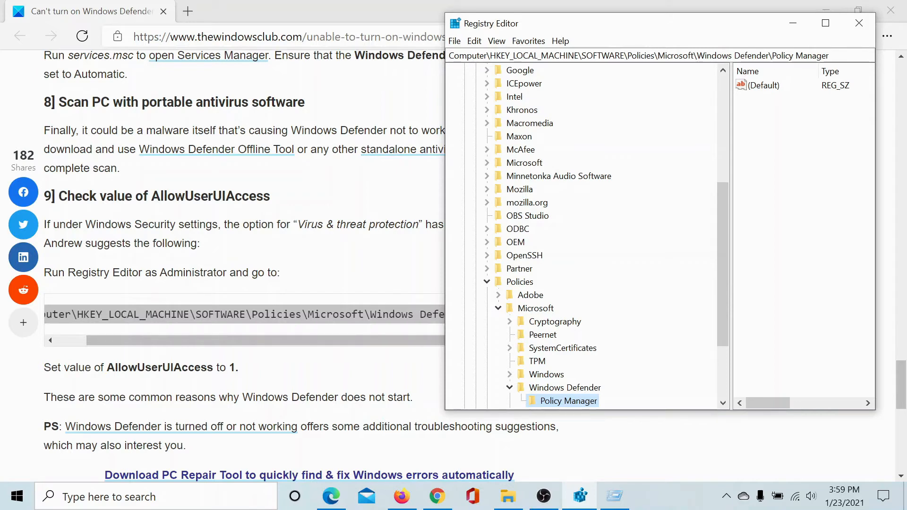
# Step: Create a new DWORD (32-bit) value named AllowUserUIAccess in the Policy Manager key
pyautogui.click(858, 22)
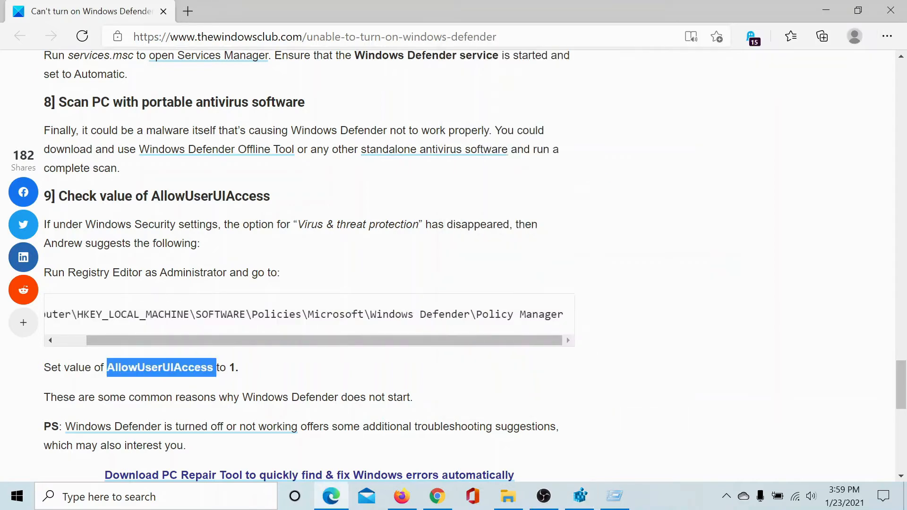
pyautogui.moveTo(607, 492)
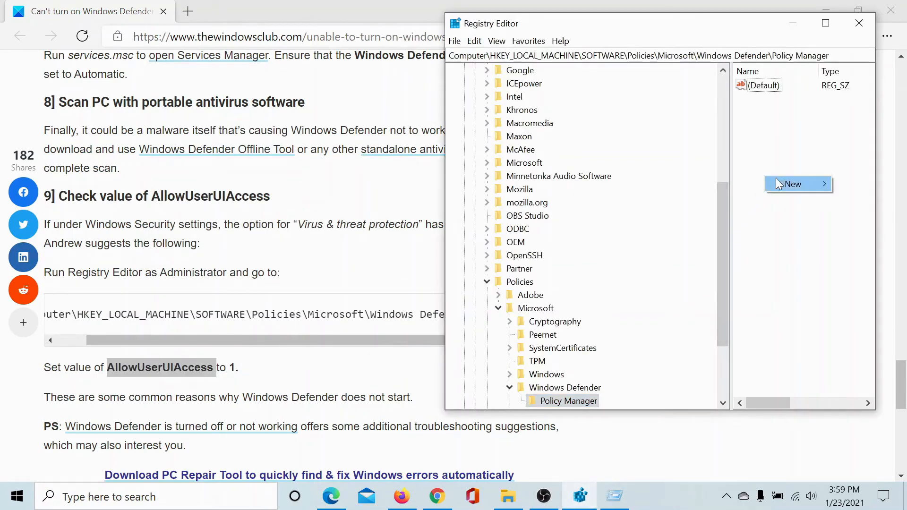
pyautogui.click(792, 184)
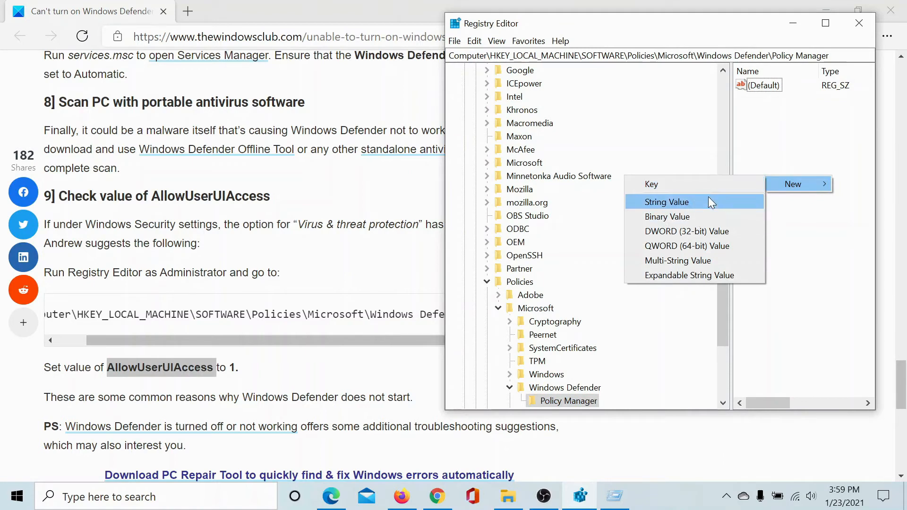
pyautogui.click(687, 230)
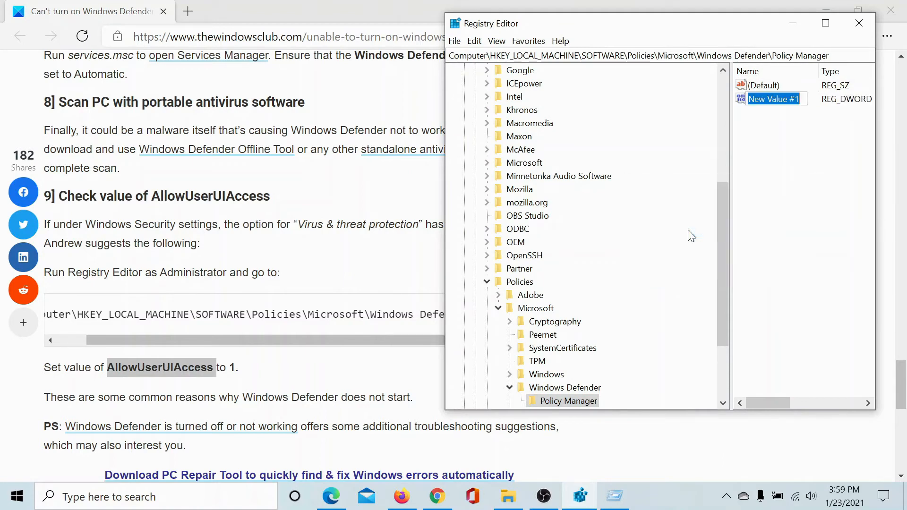
pyautogui.rightClick(774, 99)
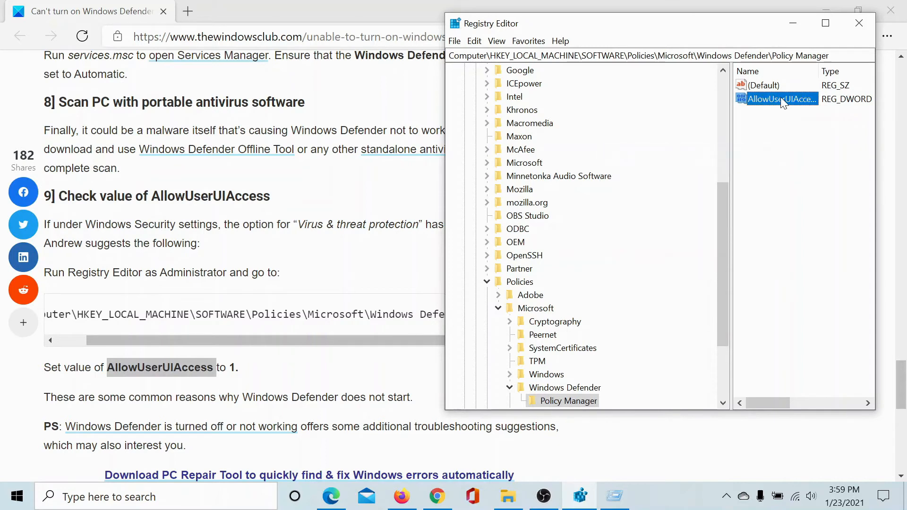
# Step: Set AllowUserUIAccess's value data to 1 and return to the top of the article
pyautogui.doubleClick(777, 100)
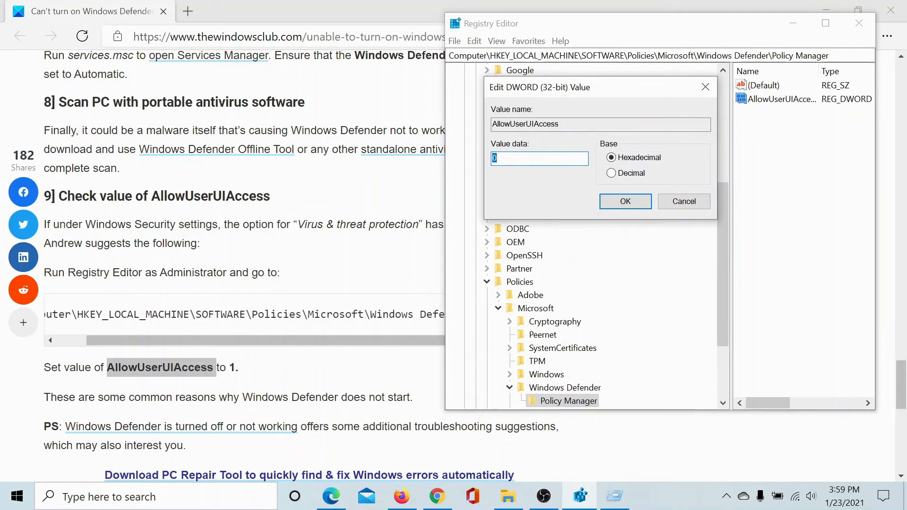
pyautogui.write('1')
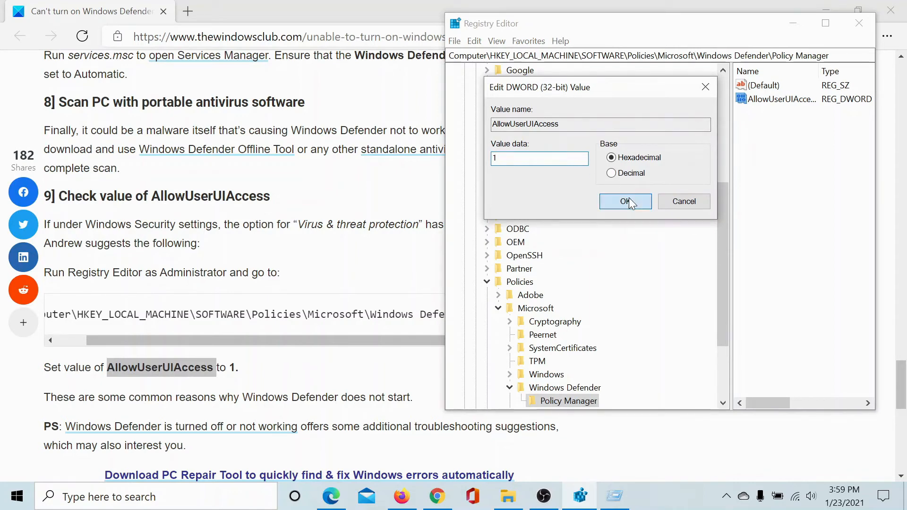
pyautogui.click(625, 201)
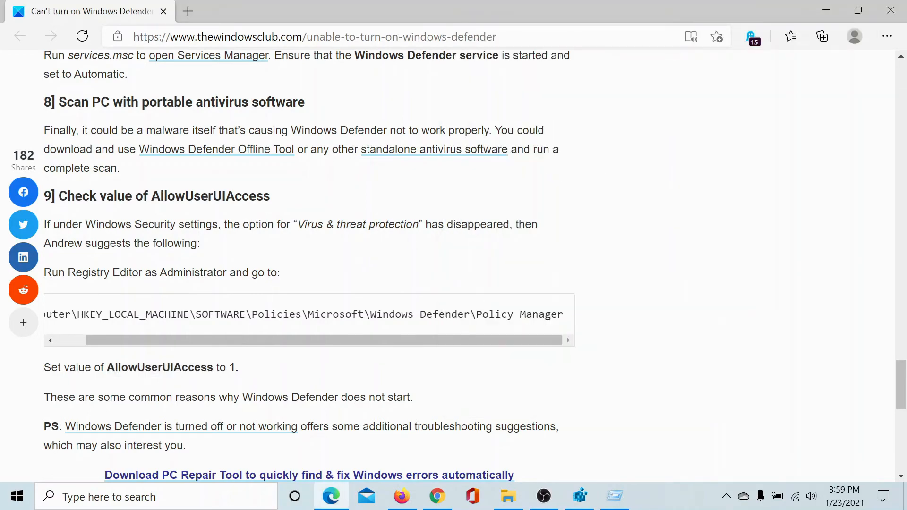
pyautogui.scroll(3)
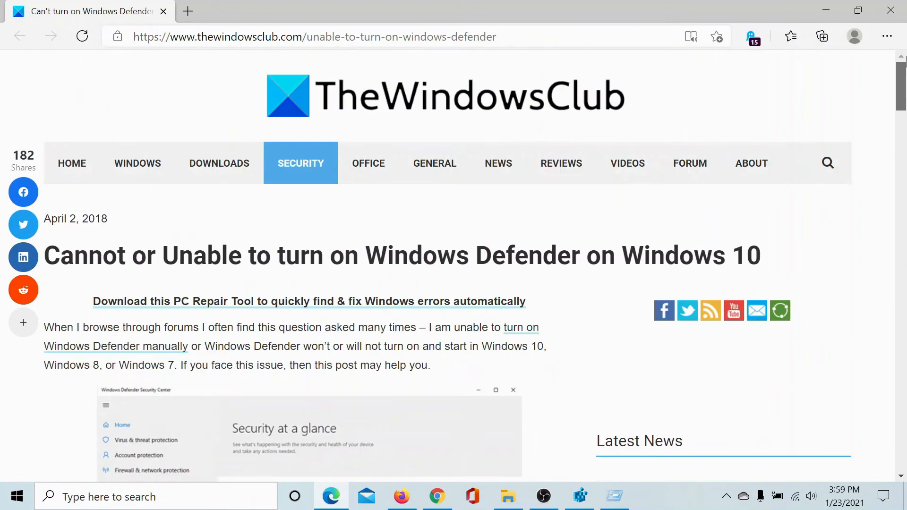